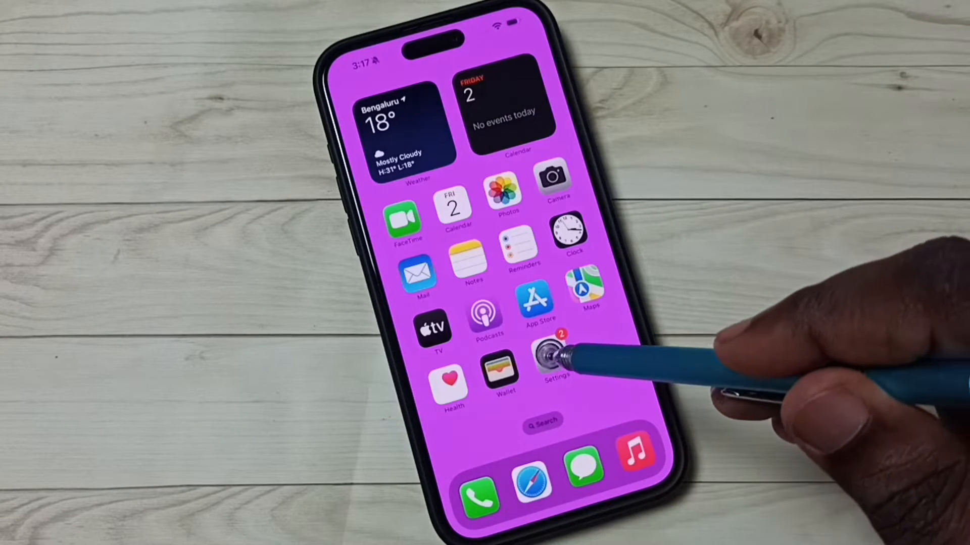
Go from the home screen into Settings and then into the General page
{"action": "left_click", "coordinate": [554, 351]}
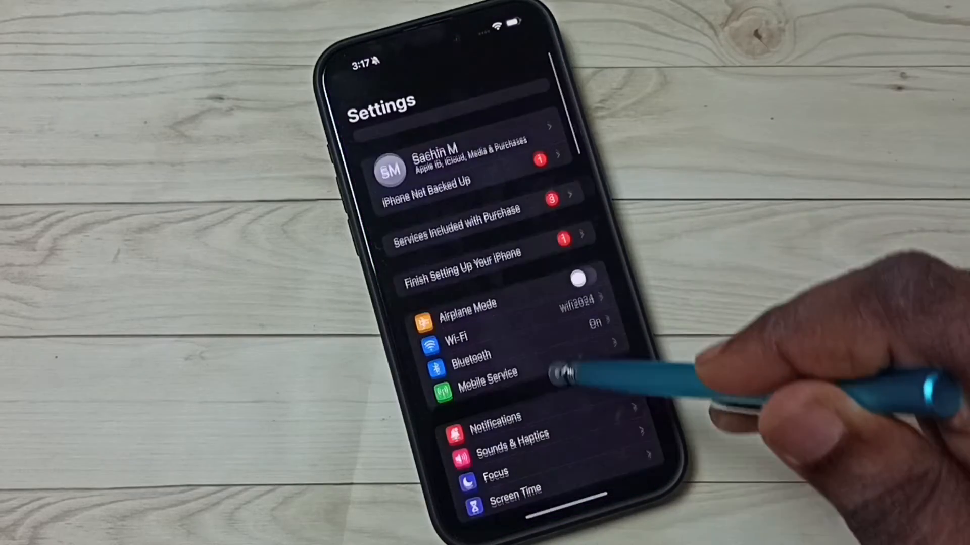
{"action": "scroll", "scroll_direction": "up", "scroll_amount": 3}
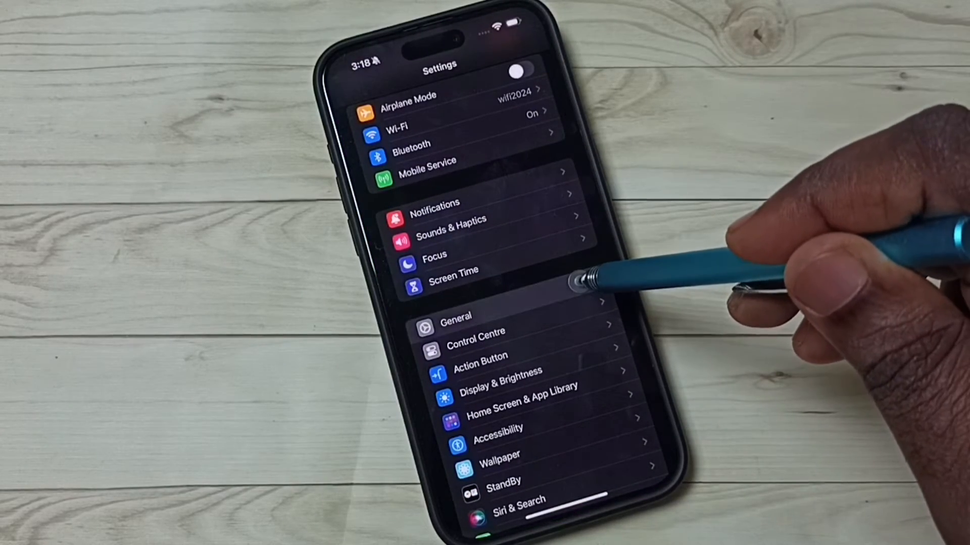
{"action": "left_click", "coordinate": [456, 315]}
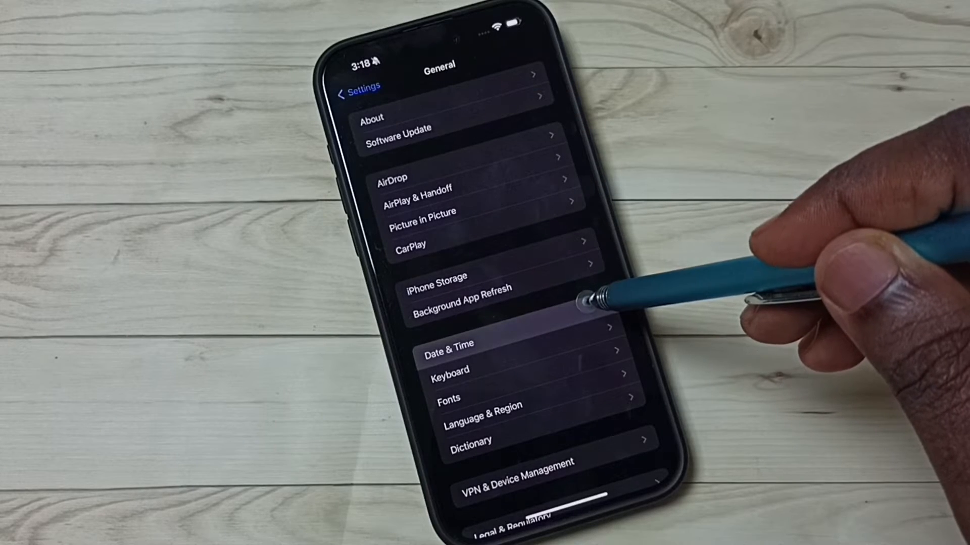
Enter Date & Time from the General list
{"action": "left_click", "coordinate": [450, 344]}
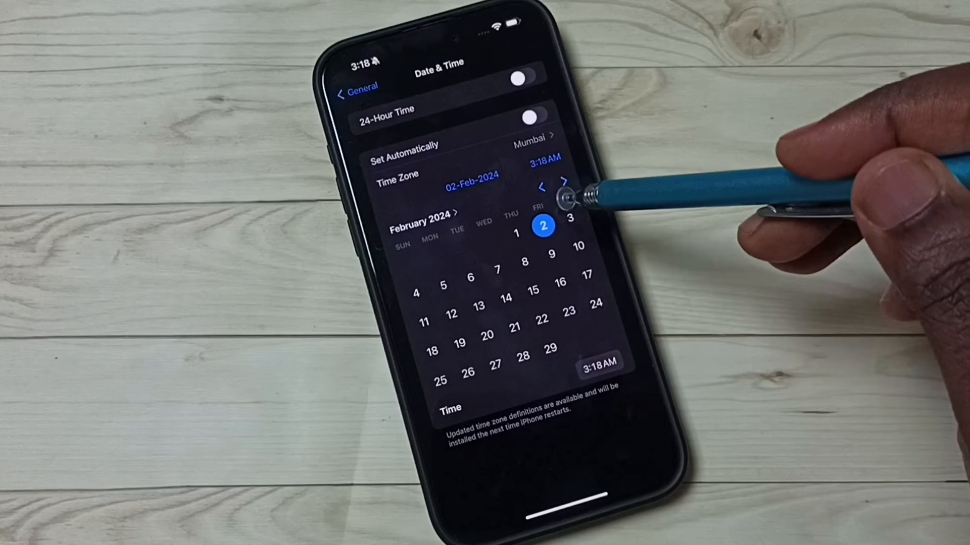
{"action": "mouse_move", "coordinate": [544, 285]}
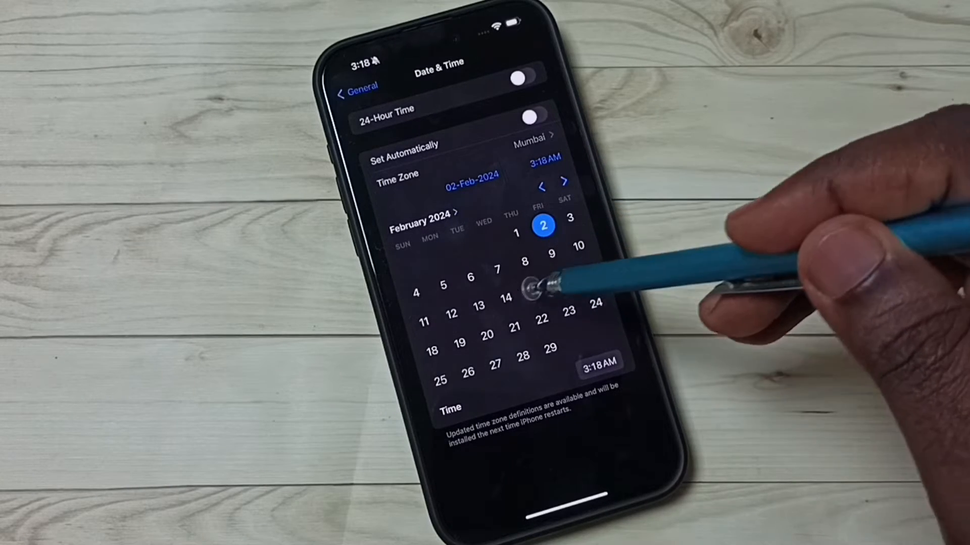
Choose 14 February 2024 in the calendar picker
{"action": "left_click", "coordinate": [506, 296]}
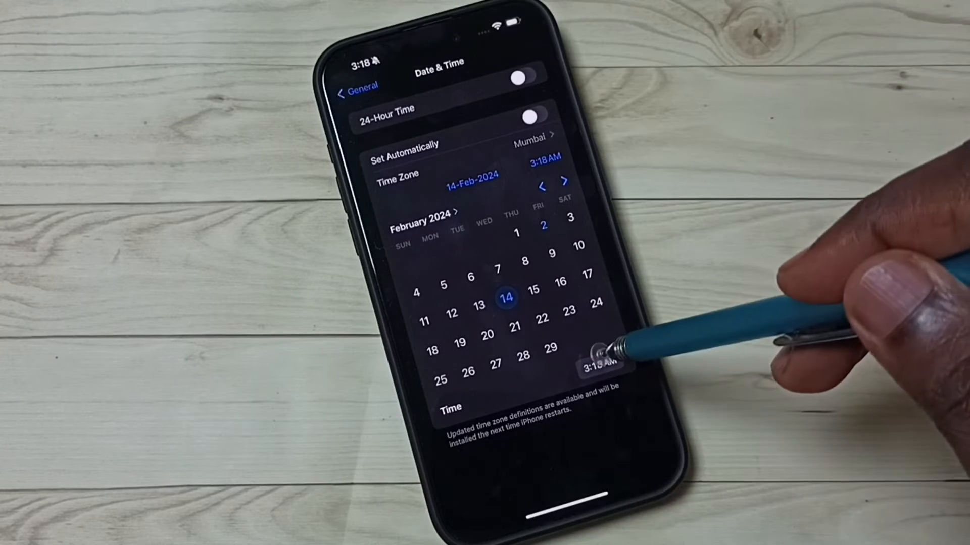
{"action": "left_click", "coordinate": [591, 370]}
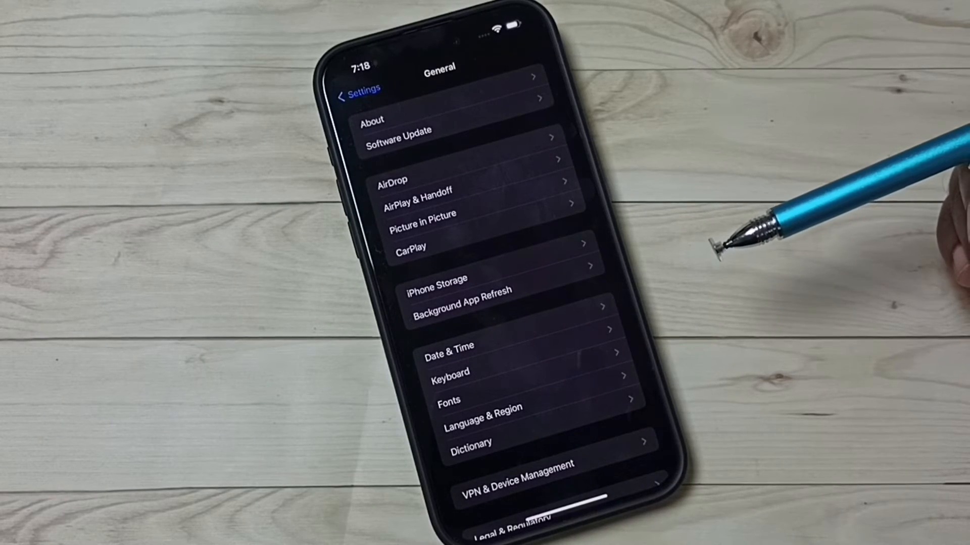
{"action": "mouse_move", "coordinate": [568, 315]}
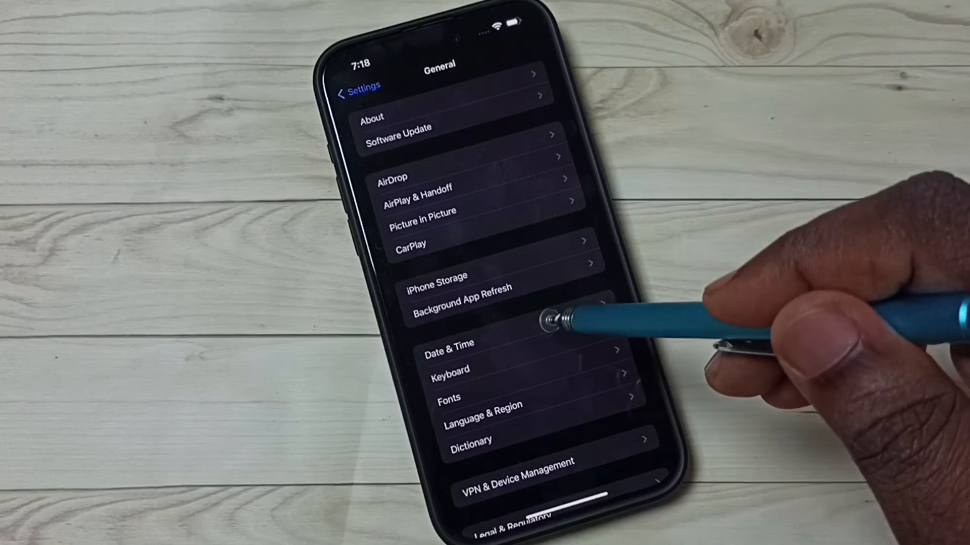
Return to Date & Time, now reading 14-Feb-2024 at 7:18 AM
{"action": "left_click", "coordinate": [453, 344]}
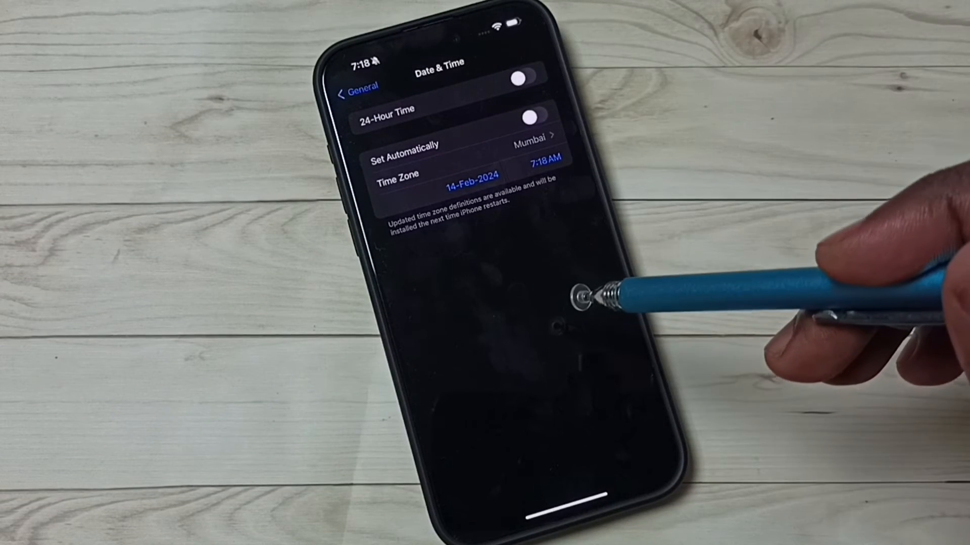
{"action": "mouse_move", "coordinate": [600, 303]}
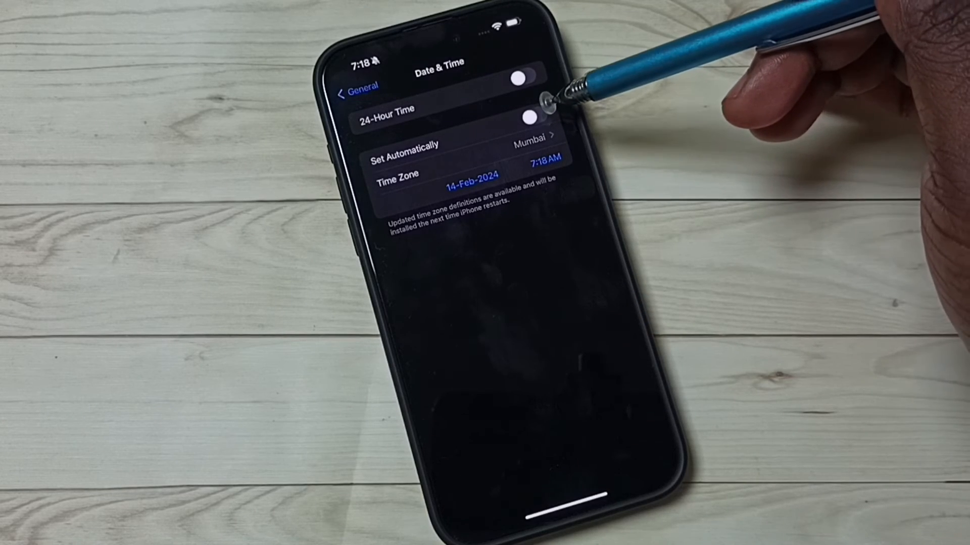
Toggle Set Automatically back on so the clock reverts to 3:19
{"action": "left_click", "coordinate": [529, 117]}
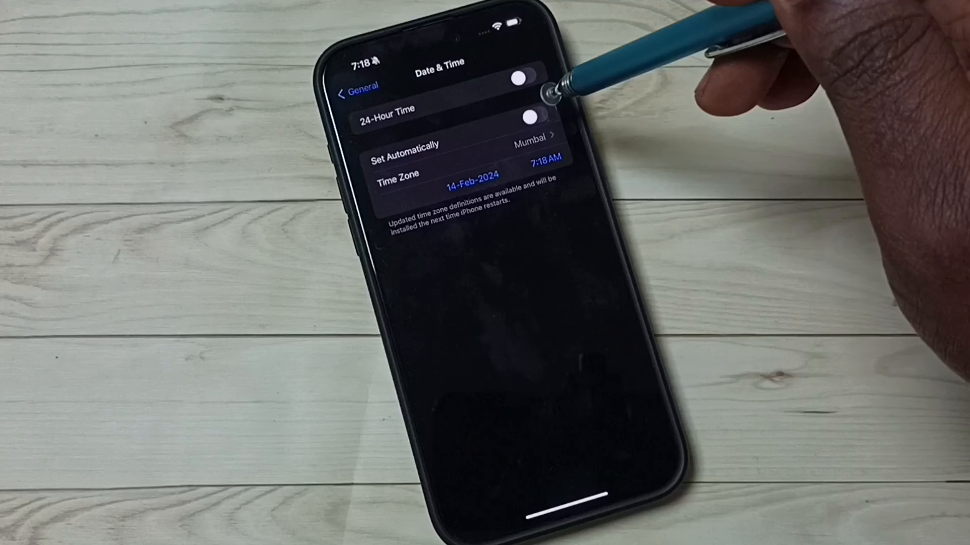
{"action": "left_click", "coordinate": [530, 117]}
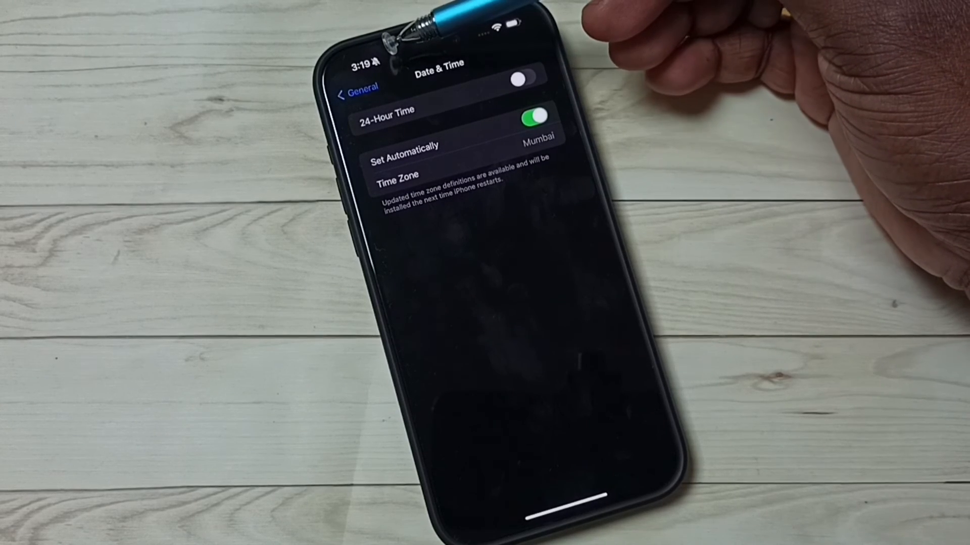